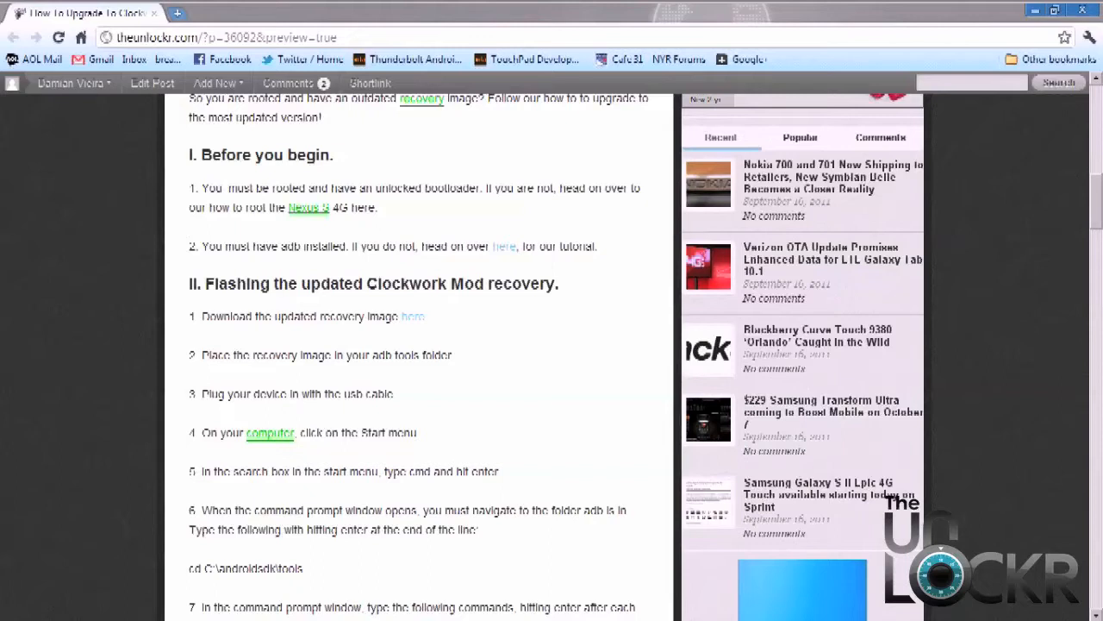
Enable the phone's USB storage and replace the old recovery.img in C:\Android\tools
scroll("down", 3)
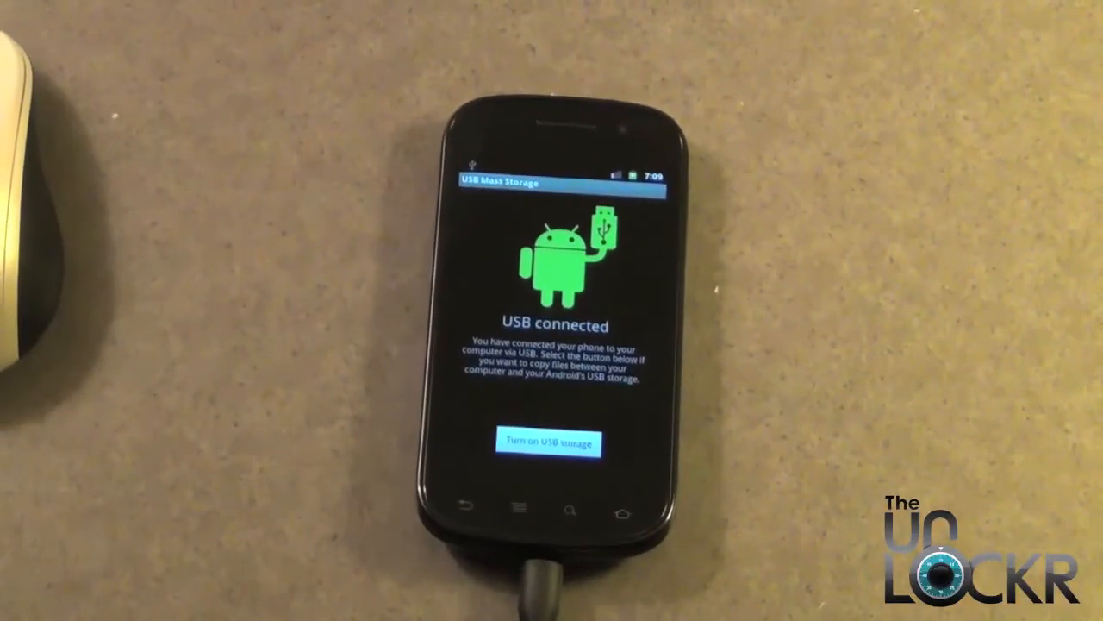
left_click(549, 442)
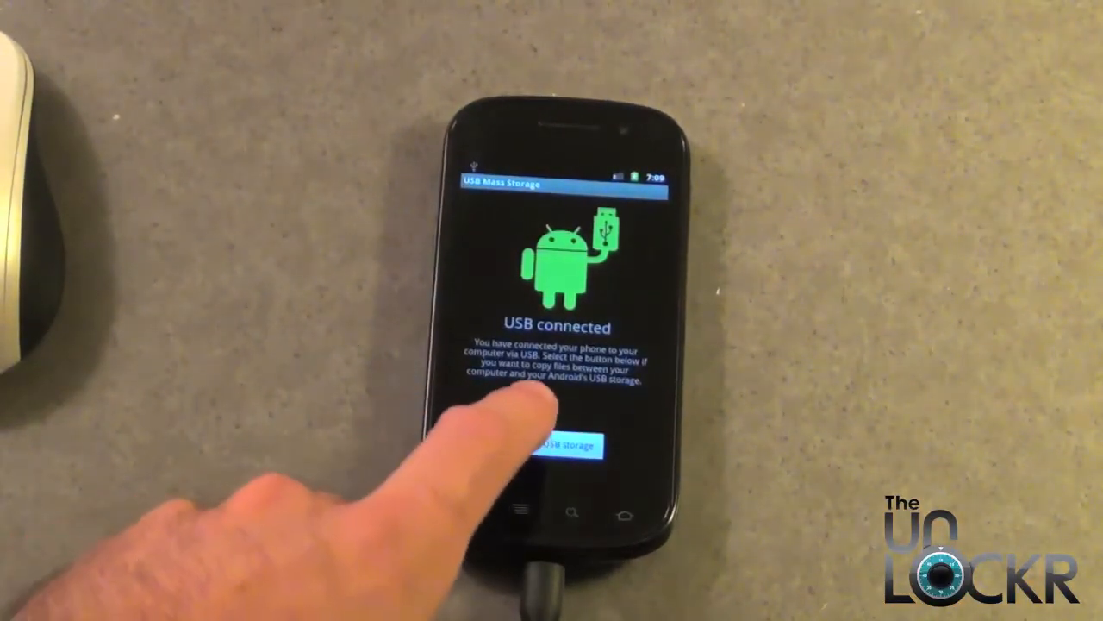
left_click(558, 446)
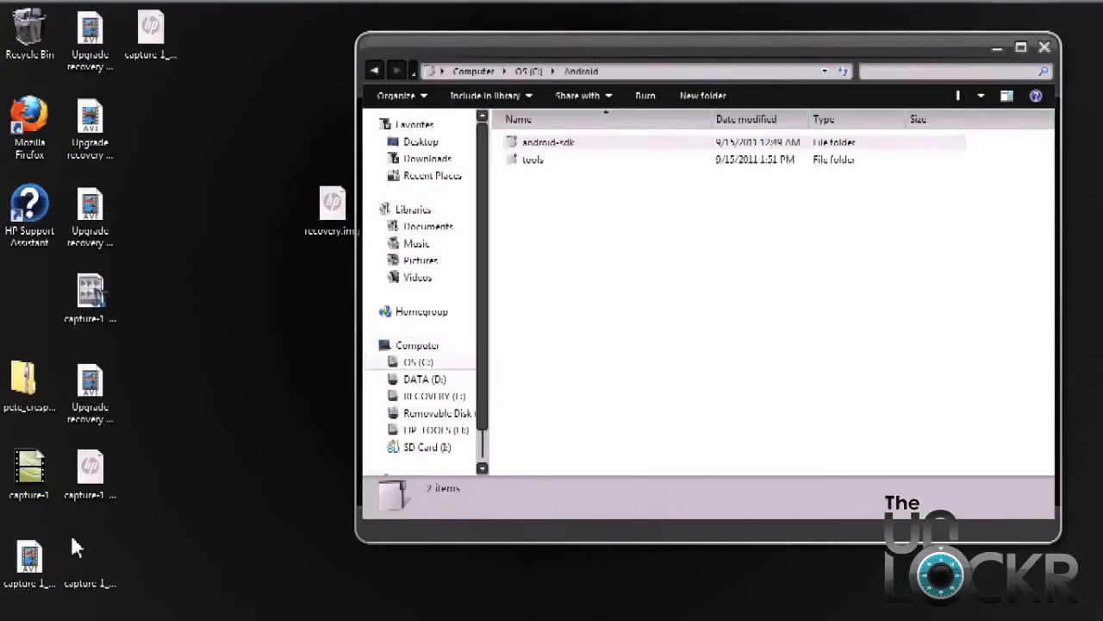
mouse_move(533, 160)
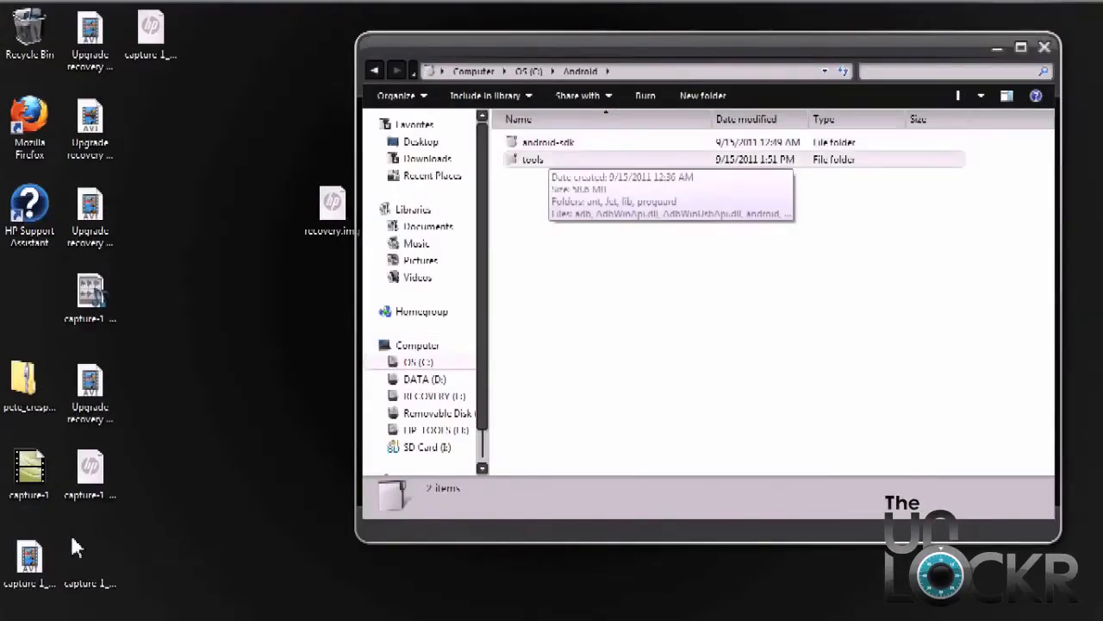
double_click(532, 159)
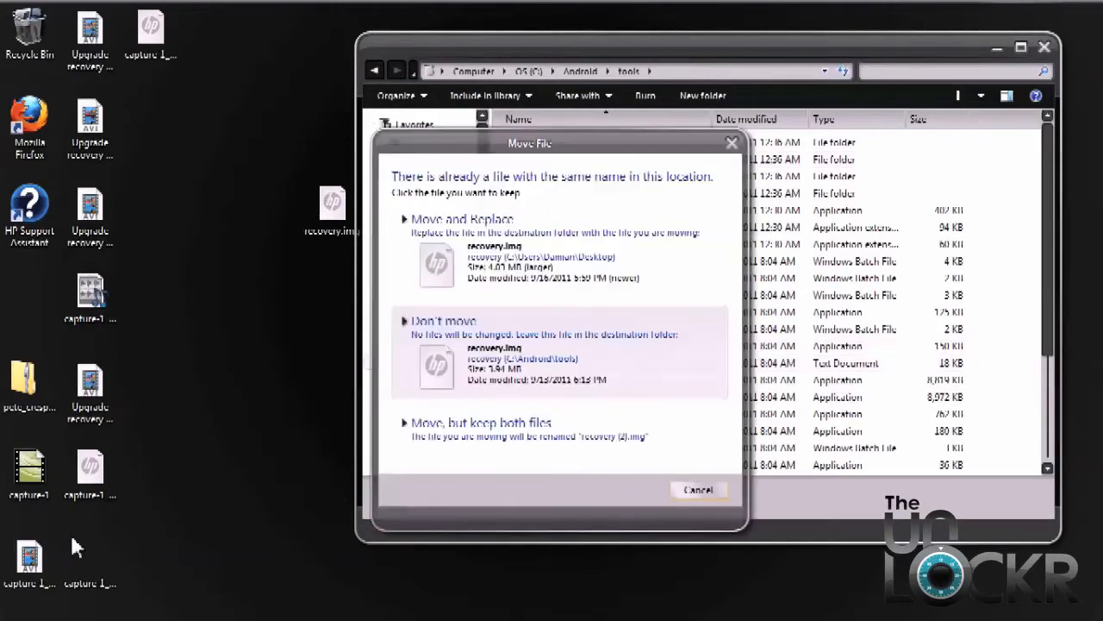
mouse_move(462, 218)
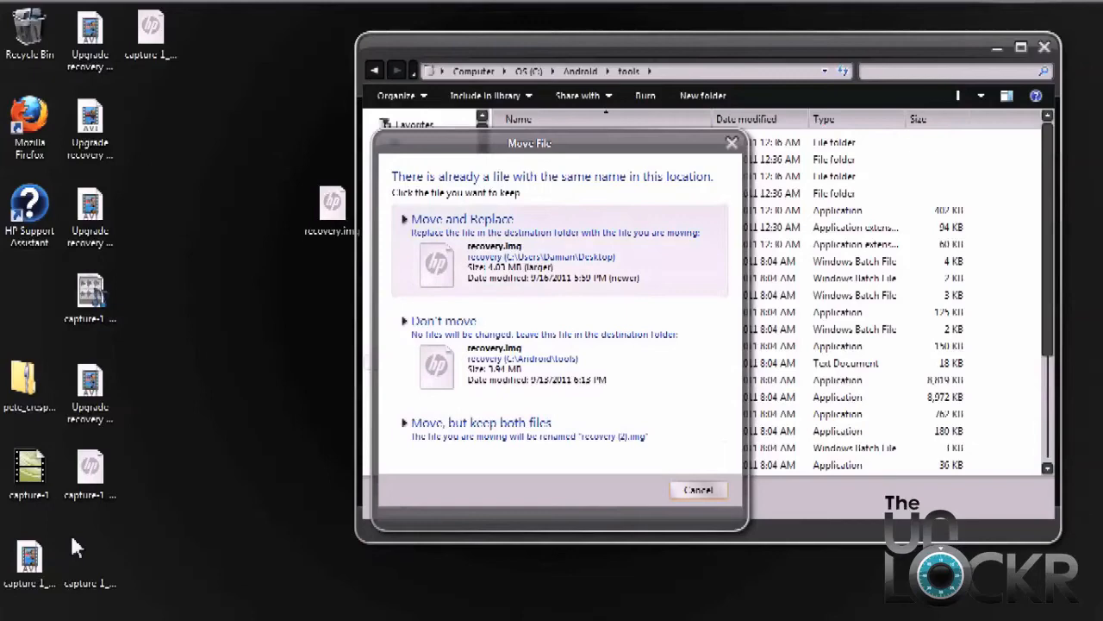
left_click(462, 218)
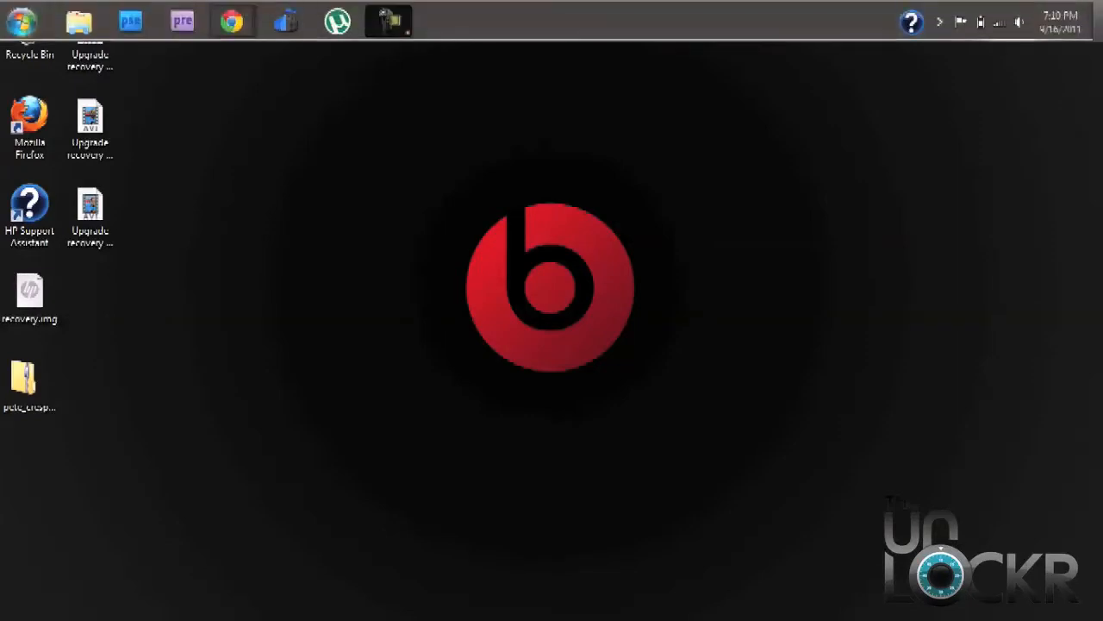
Open the Start menu to launch the cmd command prompt
left_click(19, 21)
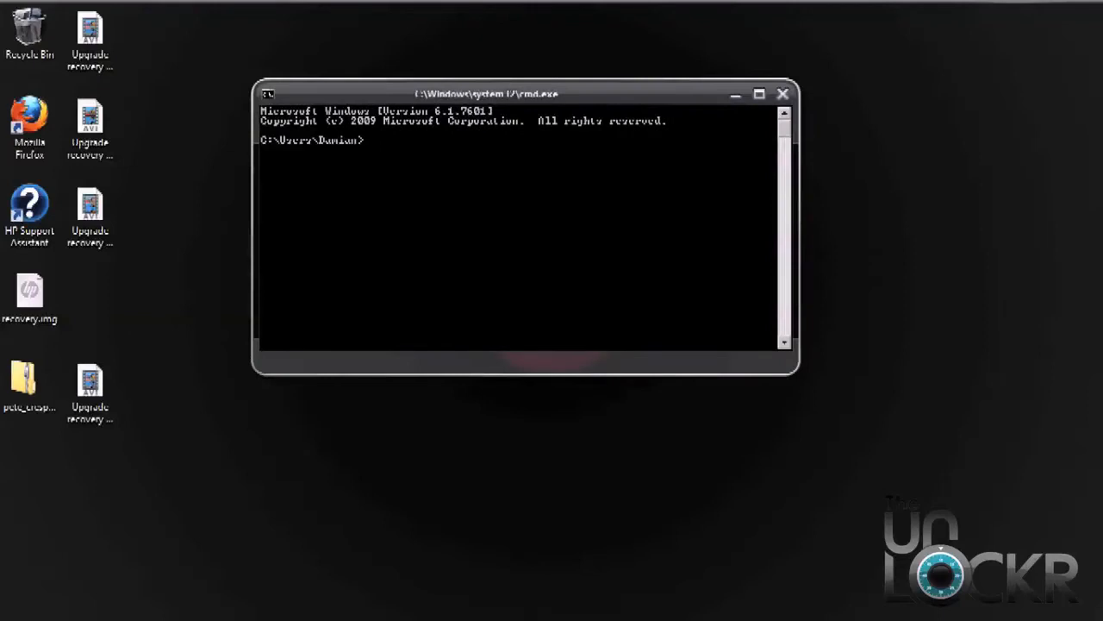
Partly type the cd command toward C:\Android at the prompt
type("ed")
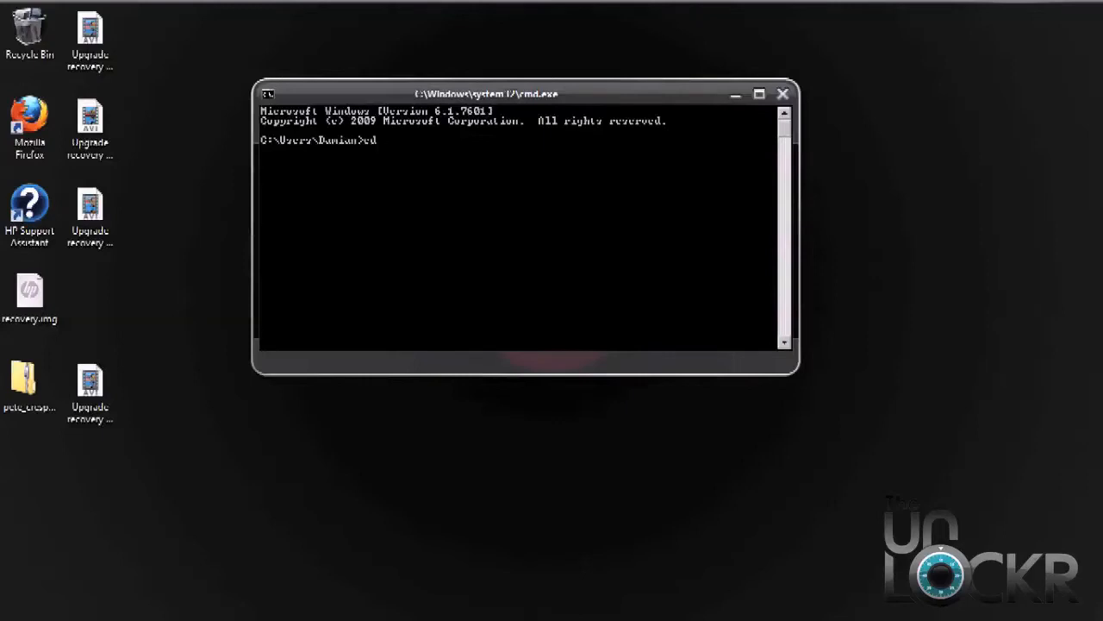
type("c:\\andro")
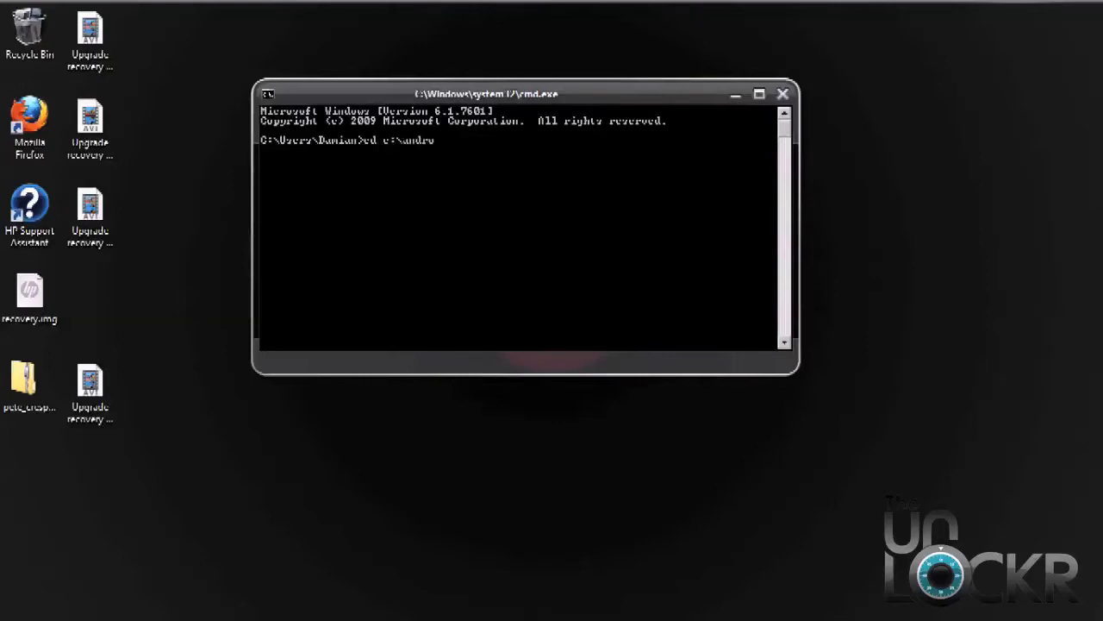